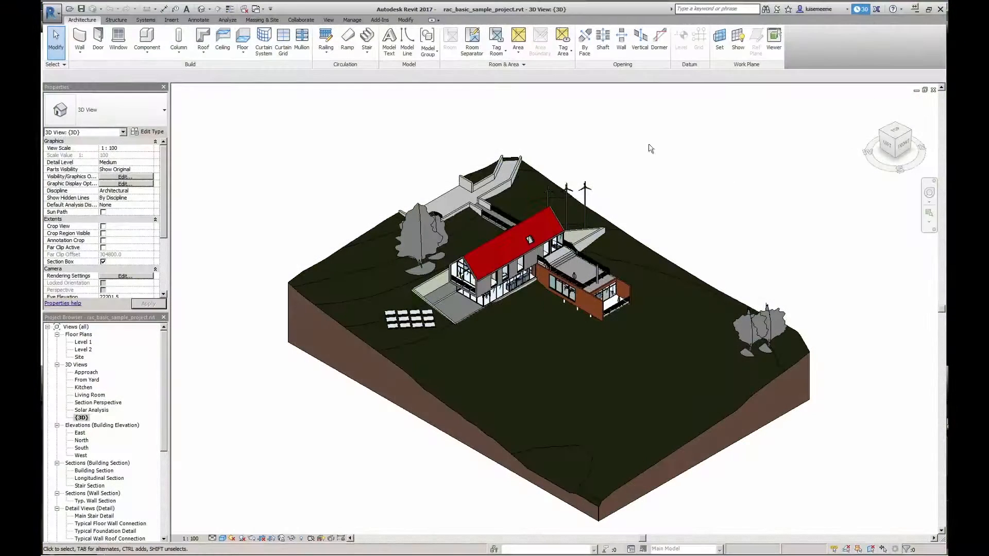
Step: Launch a Maxwell FIRE preview of the {3D} view from the Add-Ins tab
{"action": "left_click", "coordinate": [379, 20]}
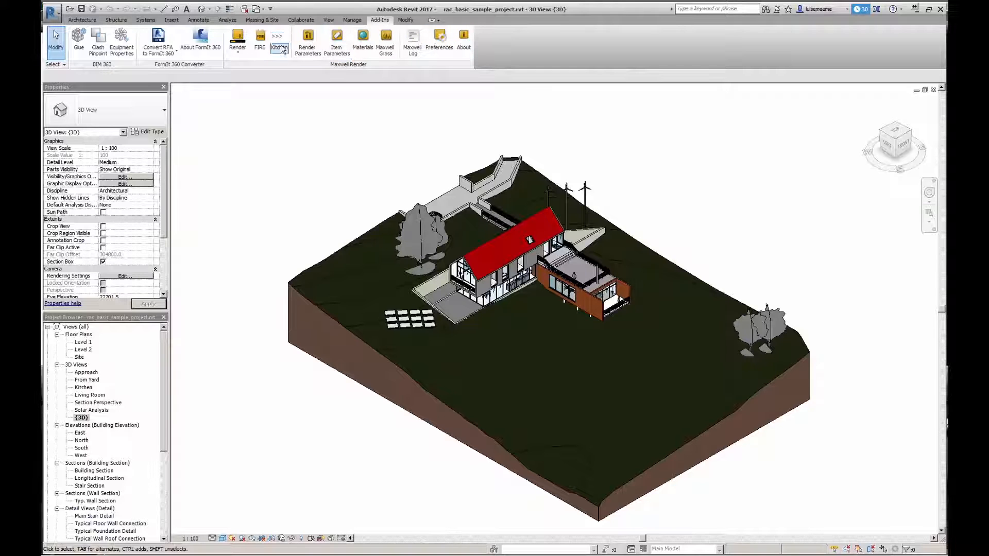
{"action": "left_click", "coordinate": [280, 47]}
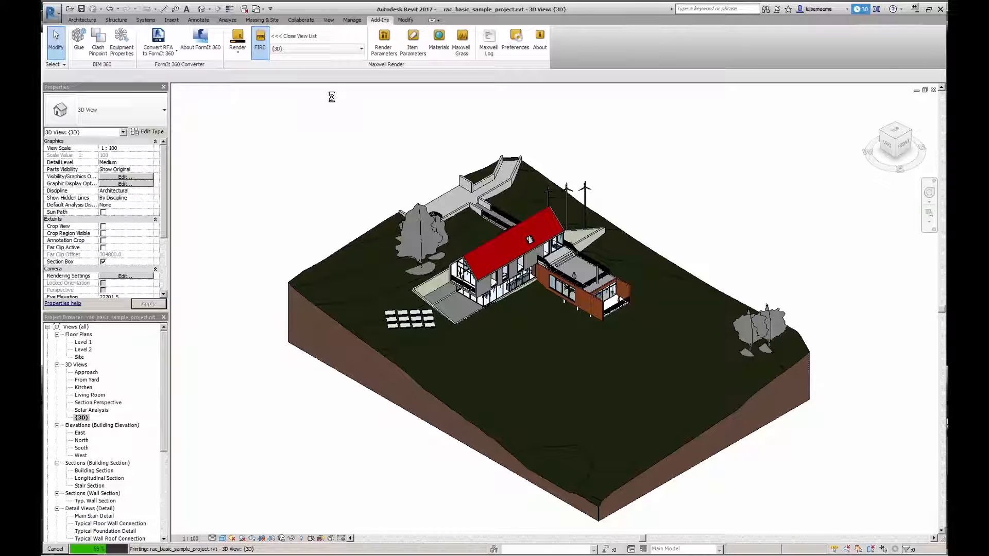
Step: Preview the From Yard camera view in FIRE, then close the preview window
{"action": "left_click", "coordinate": [260, 38]}
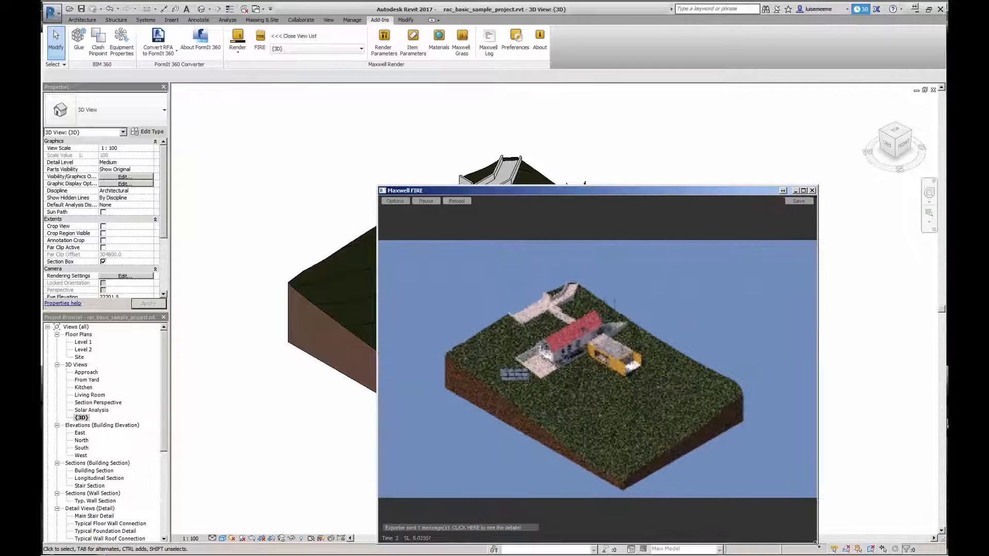
{"action": "double_click", "coordinate": [87, 380]}
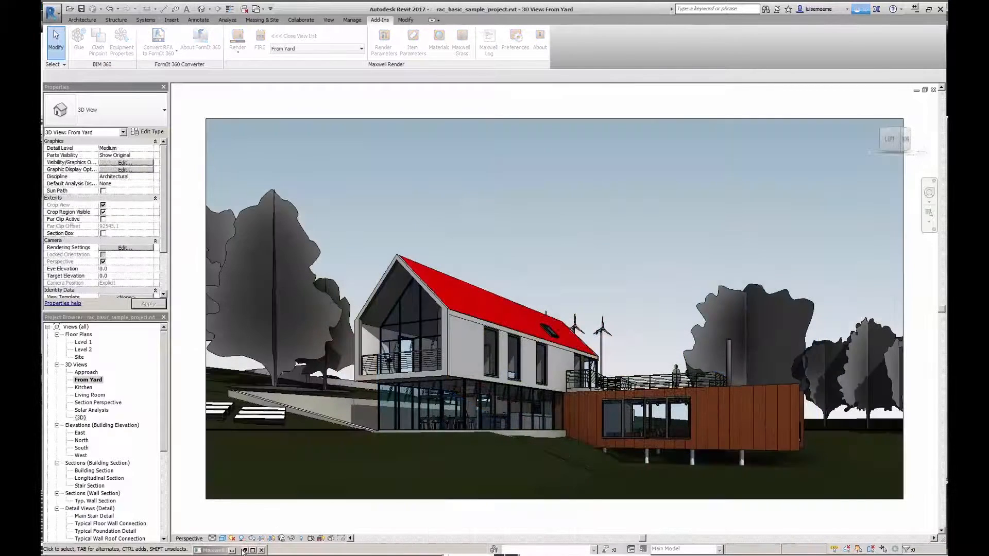
{"action": "left_click", "coordinate": [257, 38]}
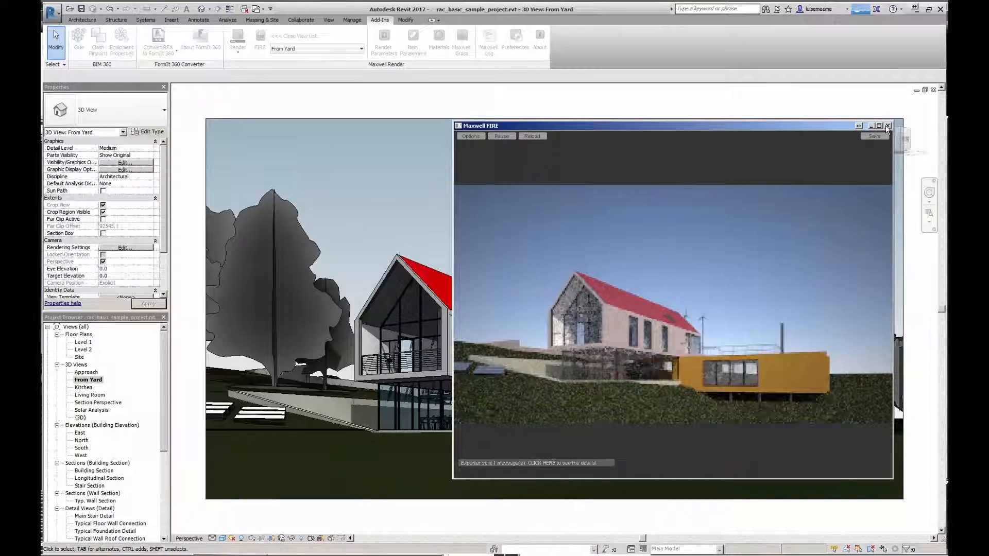
{"action": "left_click", "coordinate": [888, 126]}
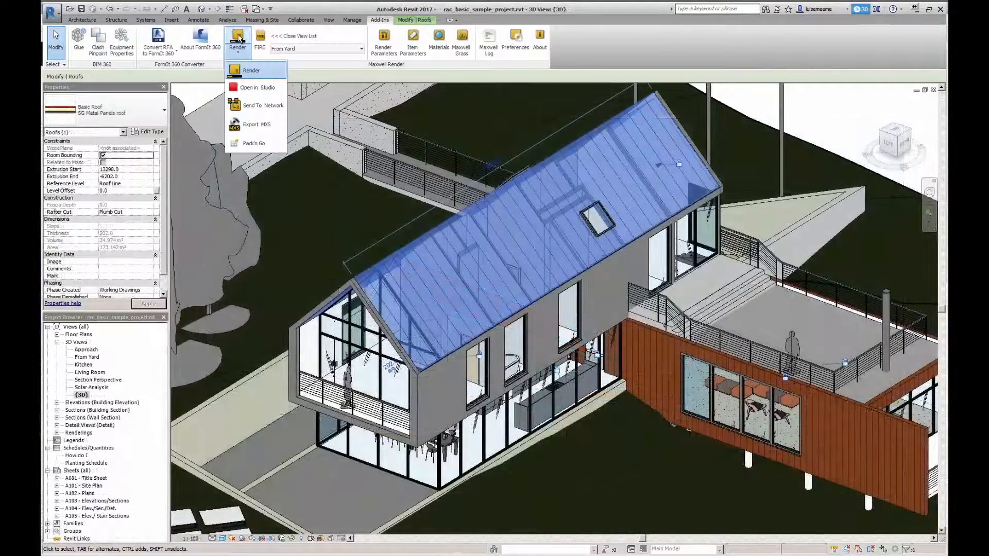
{"action": "mouse_move", "coordinate": [252, 144]}
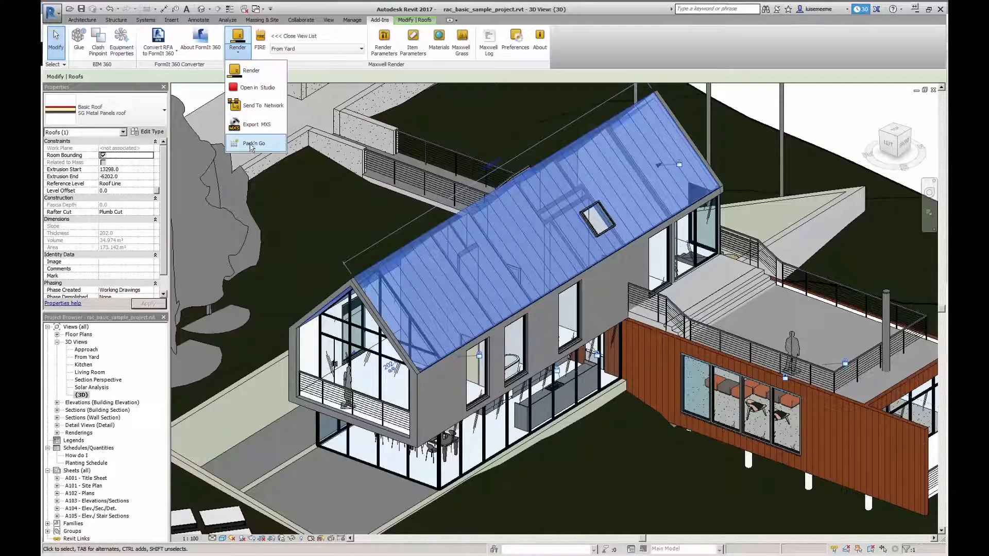
{"action": "mouse_move", "coordinate": [245, 72]}
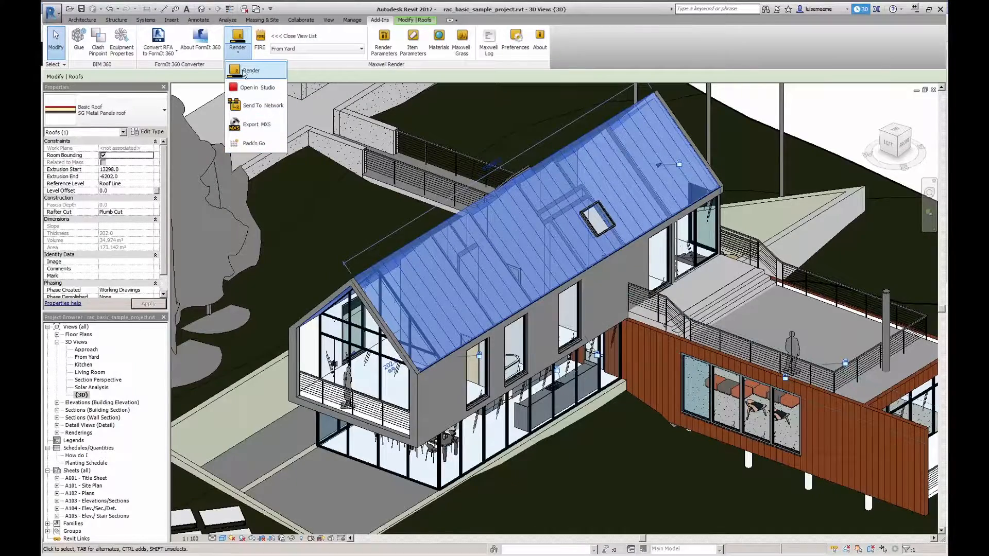
Step: Send the From Yard view to Maxwell Render for a finished image
{"action": "left_click", "coordinate": [251, 70]}
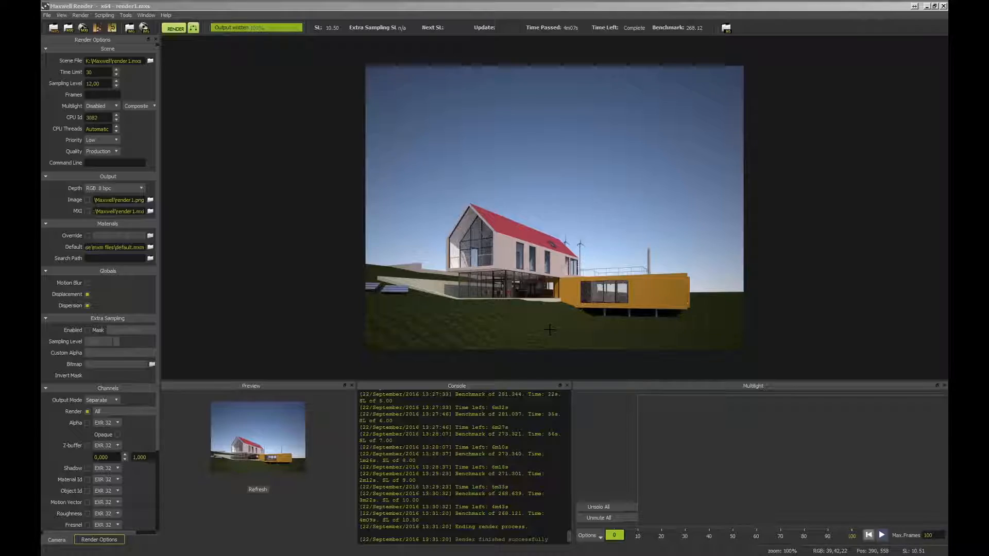
{"action": "mouse_move", "coordinate": [552, 233]}
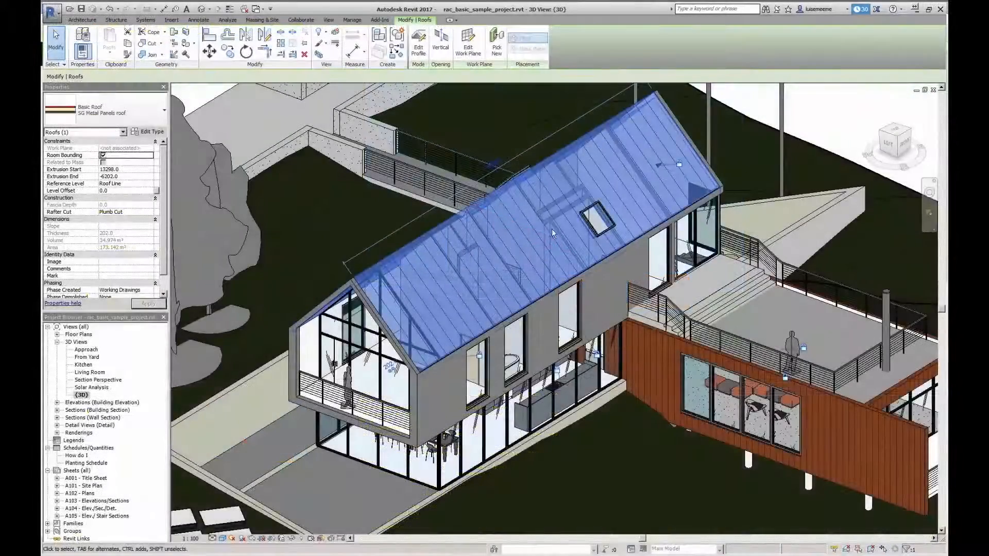
Step: Bring up the Maxwell Item Parameters dialog for the metal panel roof
{"action": "left_click", "coordinate": [379, 20]}
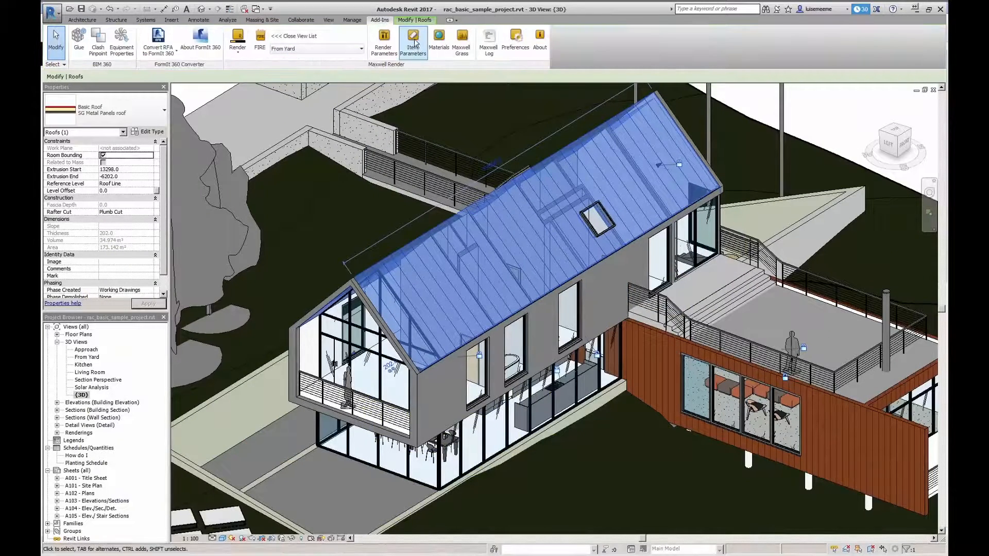
{"action": "left_click", "coordinate": [413, 40]}
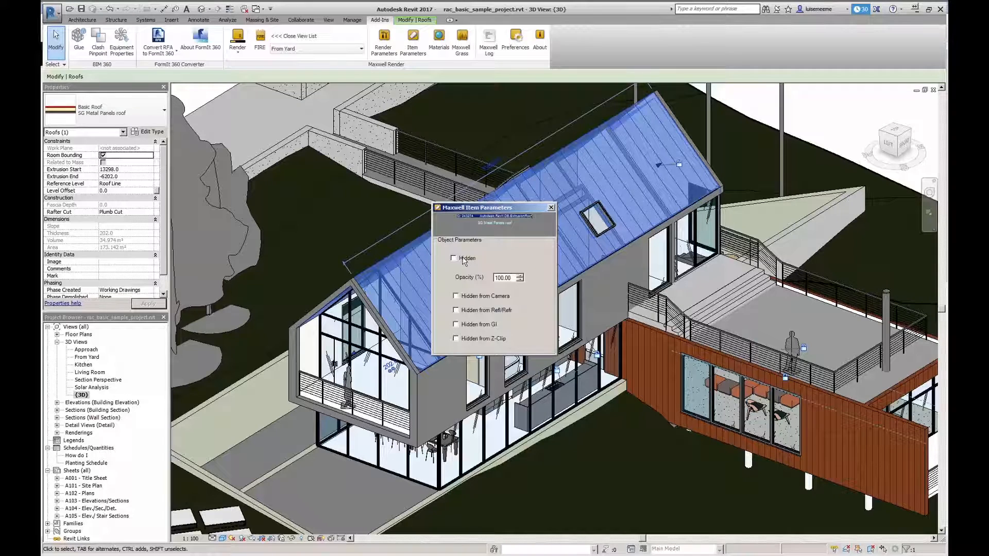
{"action": "left_click", "coordinate": [454, 296]}
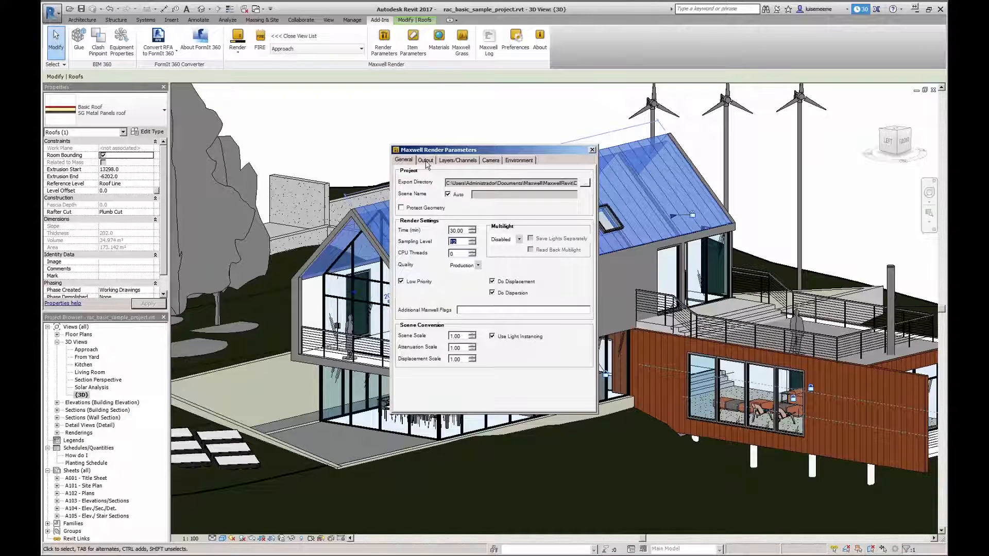
Step: Enable the Object ID channel under Layers/Channels after reviewing Output
{"action": "left_click", "coordinate": [425, 160]}
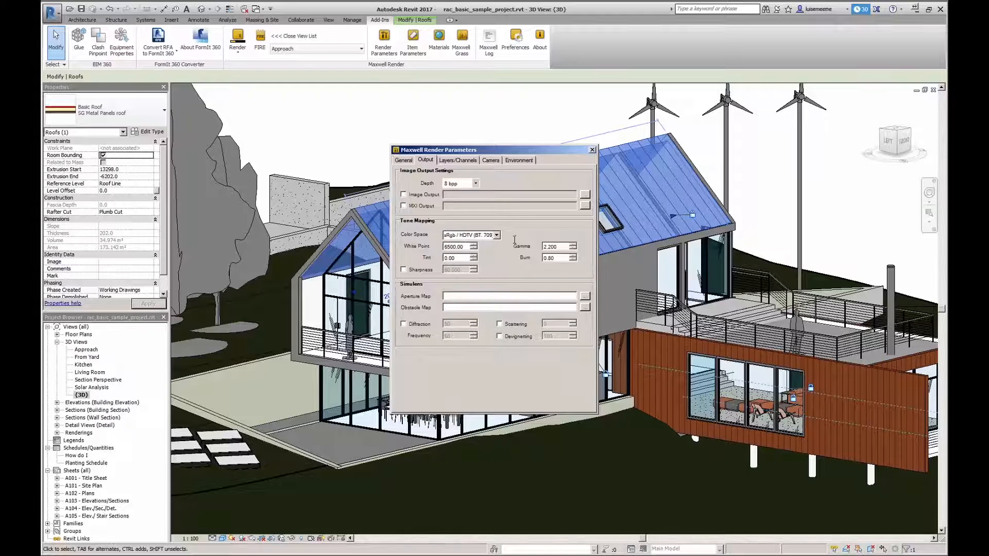
{"action": "left_click", "coordinate": [457, 161]}
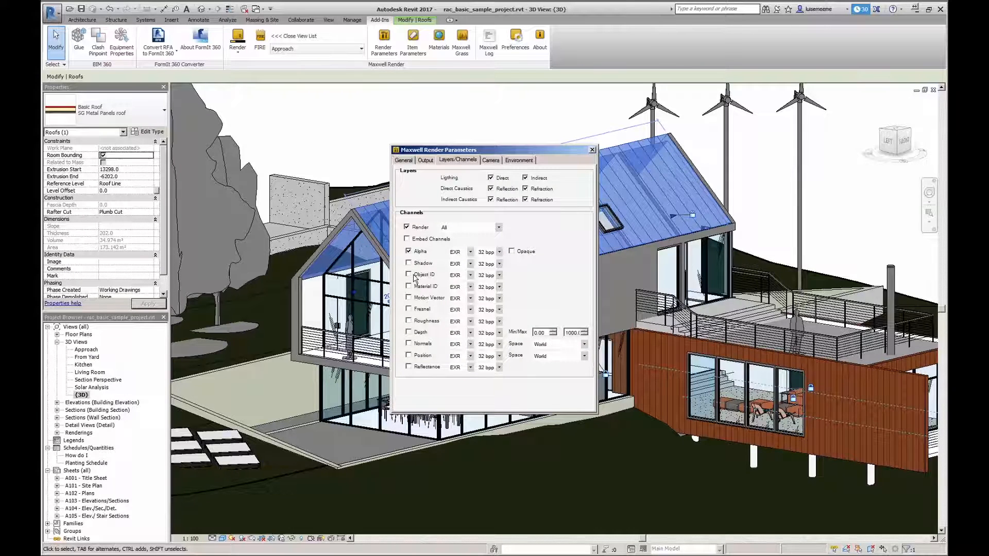
{"action": "left_click", "coordinate": [408, 275]}
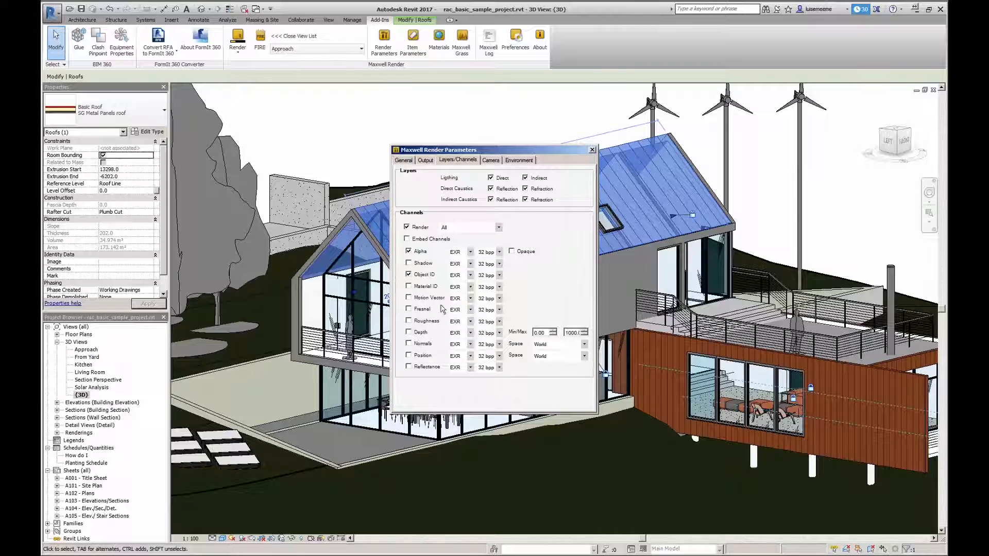
Step: Keep Camera Resolution Mode at Width/Height, then move to Environment settings
{"action": "left_click", "coordinate": [491, 160]}
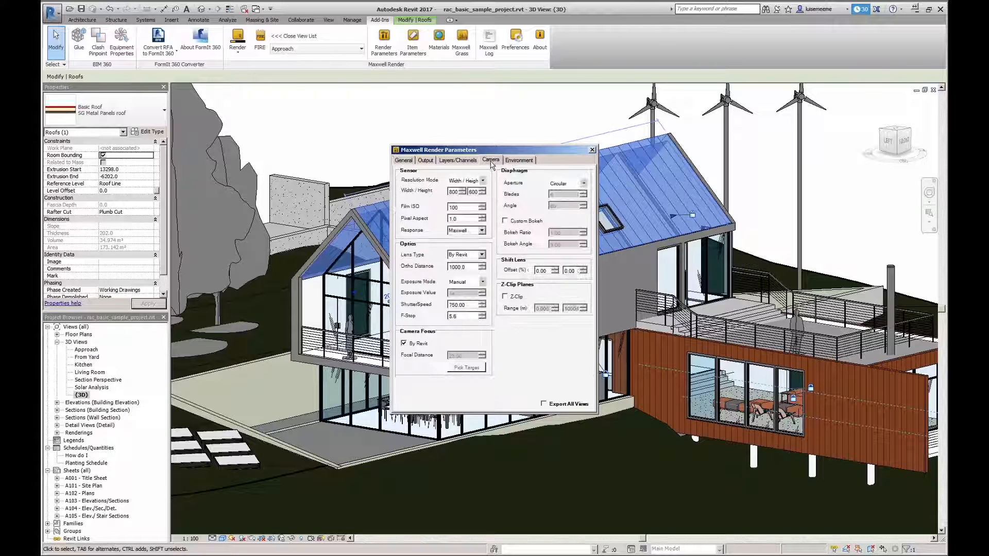
{"action": "left_click", "coordinate": [482, 181]}
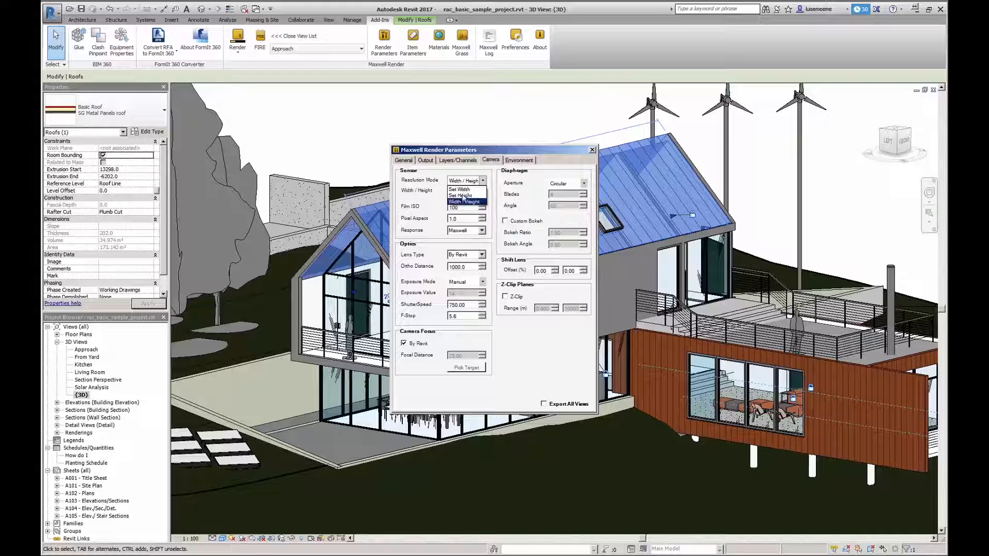
{"action": "left_click", "coordinate": [463, 201]}
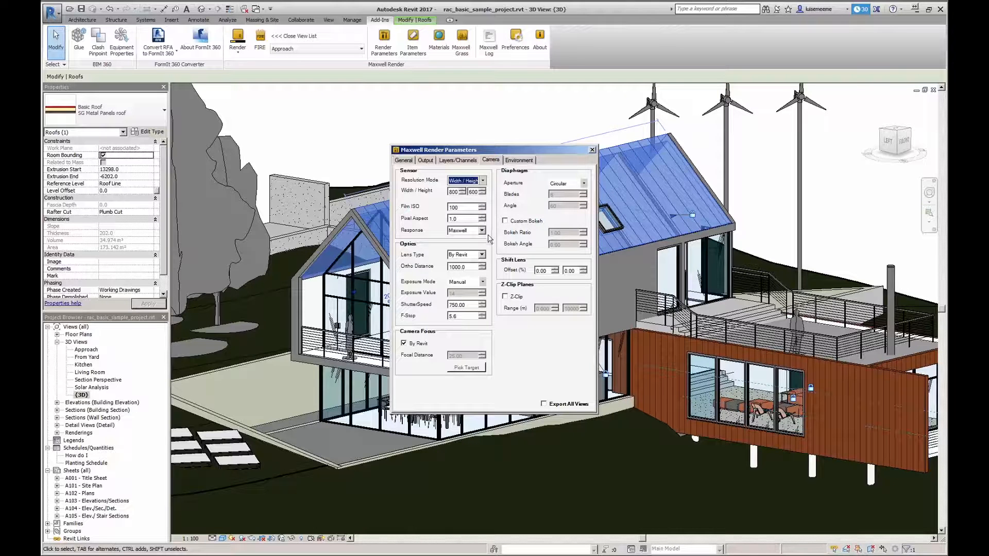
{"action": "left_click", "coordinate": [519, 160]}
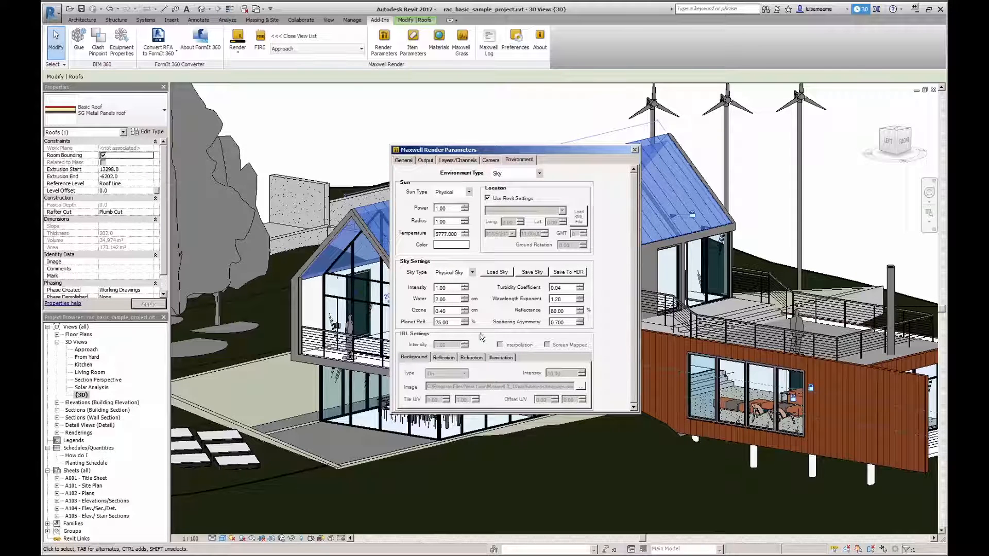
Step: Set the Maxwell Environment Type to Image Based lighting
{"action": "left_click", "coordinate": [538, 172]}
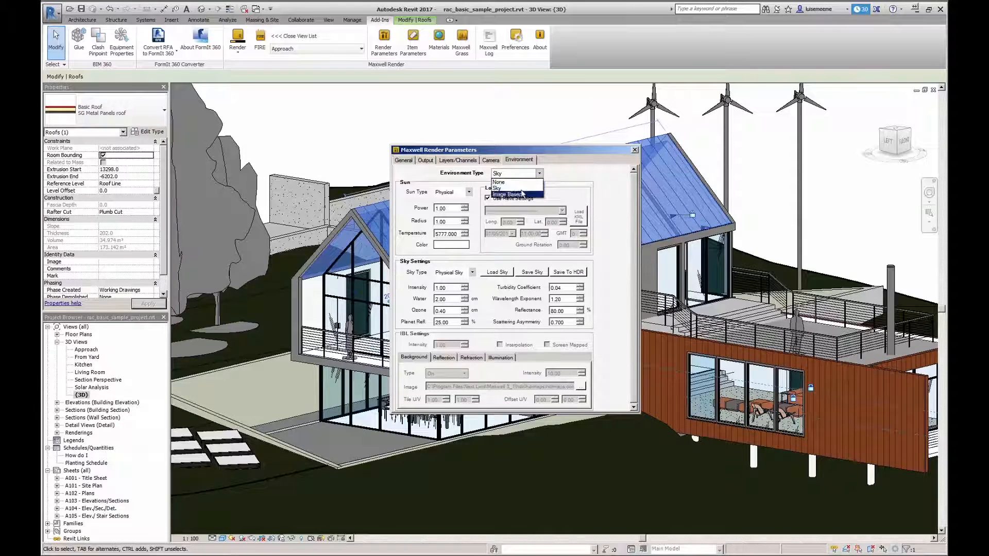
{"action": "left_click", "coordinate": [510, 194]}
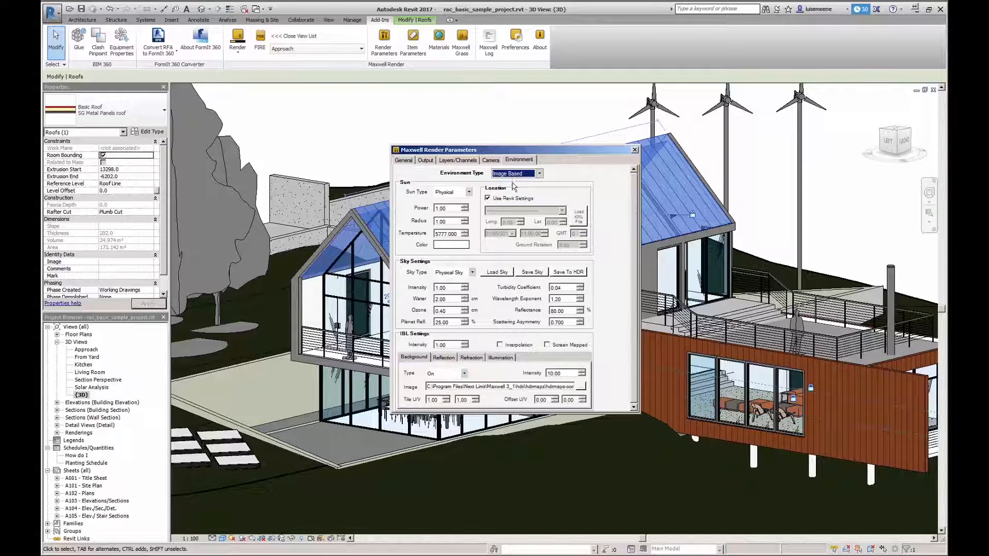
{"action": "left_click", "coordinate": [505, 386]}
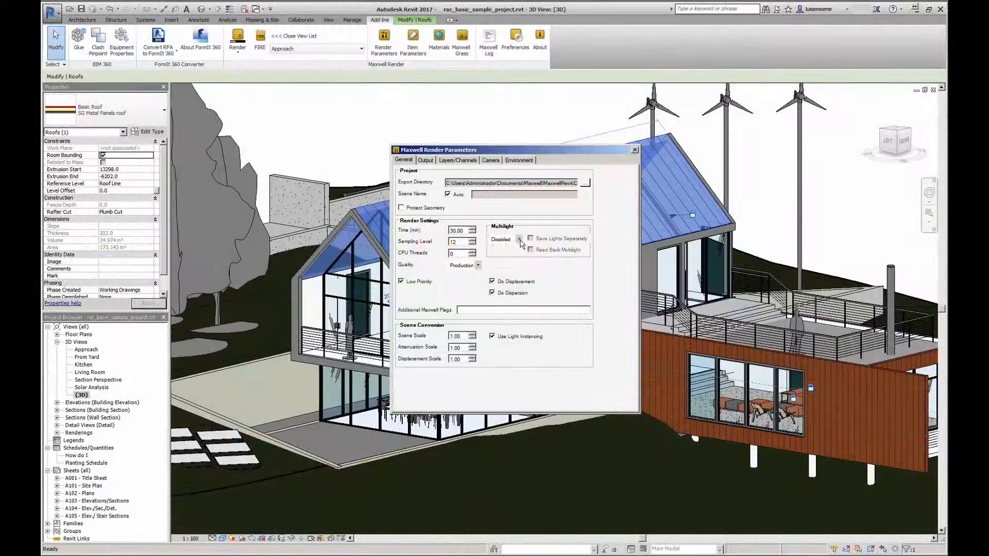
Step: Check the Multilight mode choices on the General render settings
{"action": "left_click", "coordinate": [519, 239]}
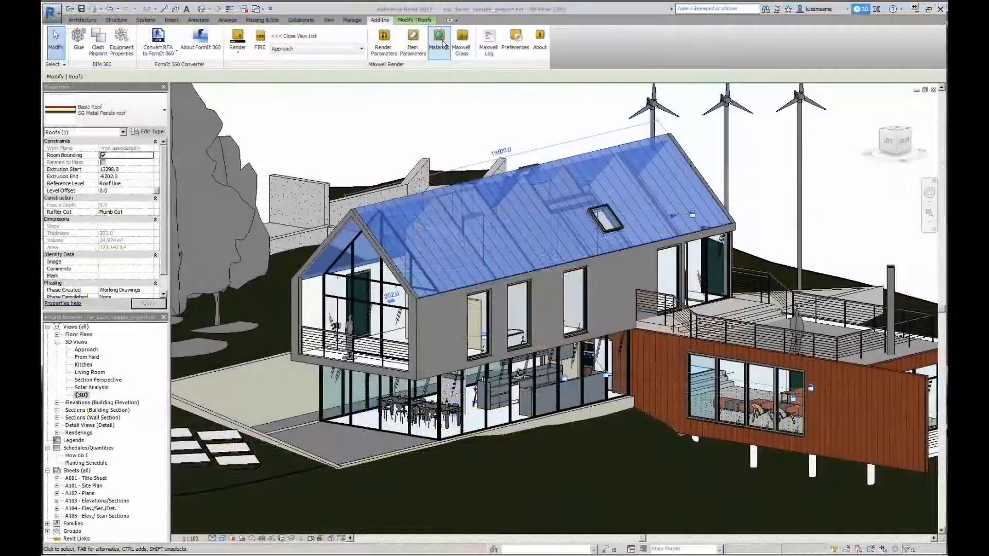
Step: Show the Maxwell Material Window for the fireplace's Iron Cast material
{"action": "left_click", "coordinate": [439, 40]}
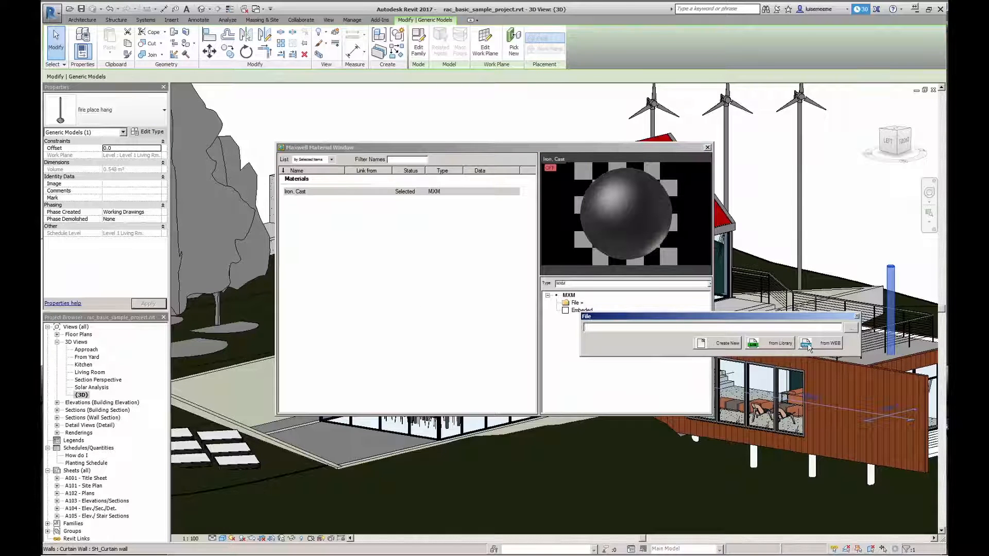
Step: Link emitter.mxm from the library to the fireplace's Iron Cast material
{"action": "left_click", "coordinate": [723, 343]}
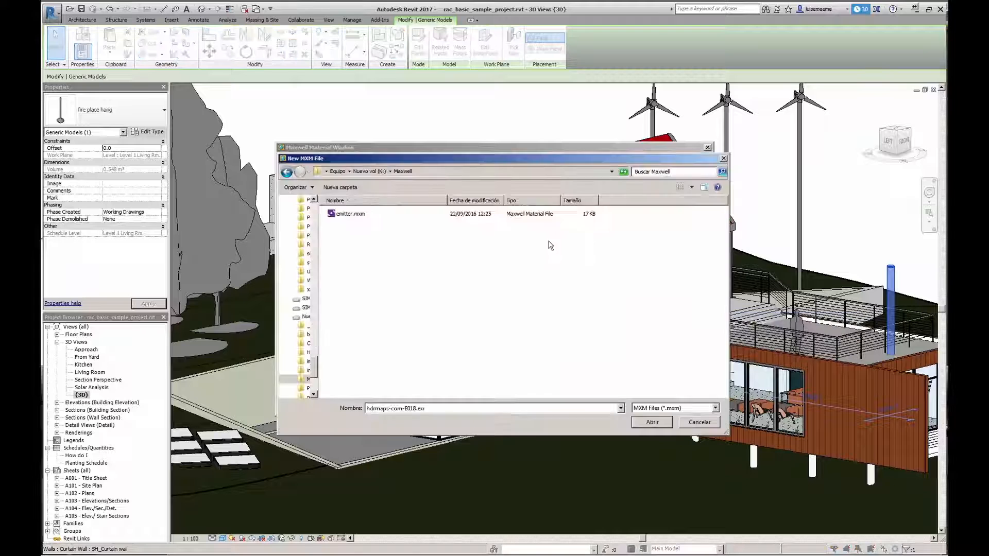
{"action": "left_click", "coordinate": [349, 213]}
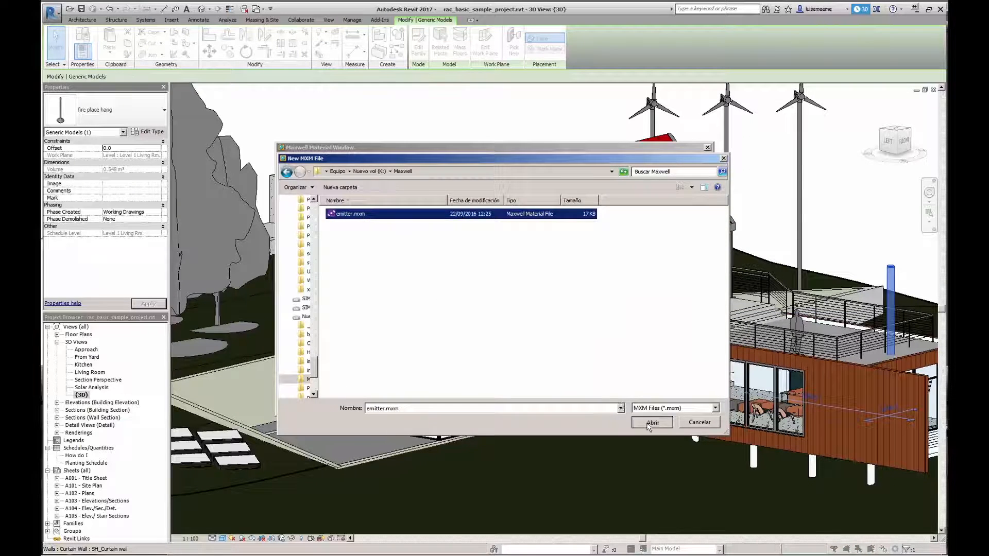
{"action": "left_click", "coordinate": [652, 422]}
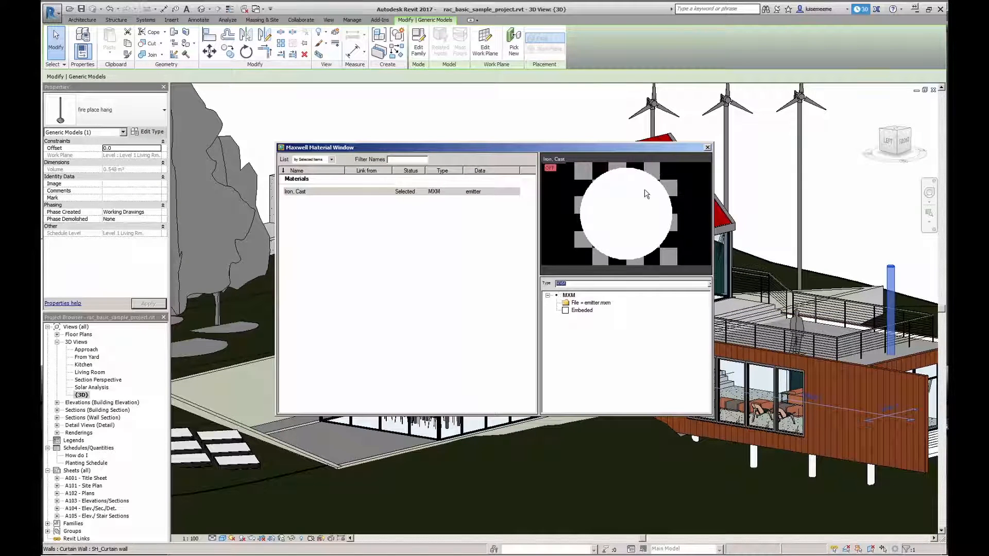
{"action": "left_click", "coordinate": [380, 19]}
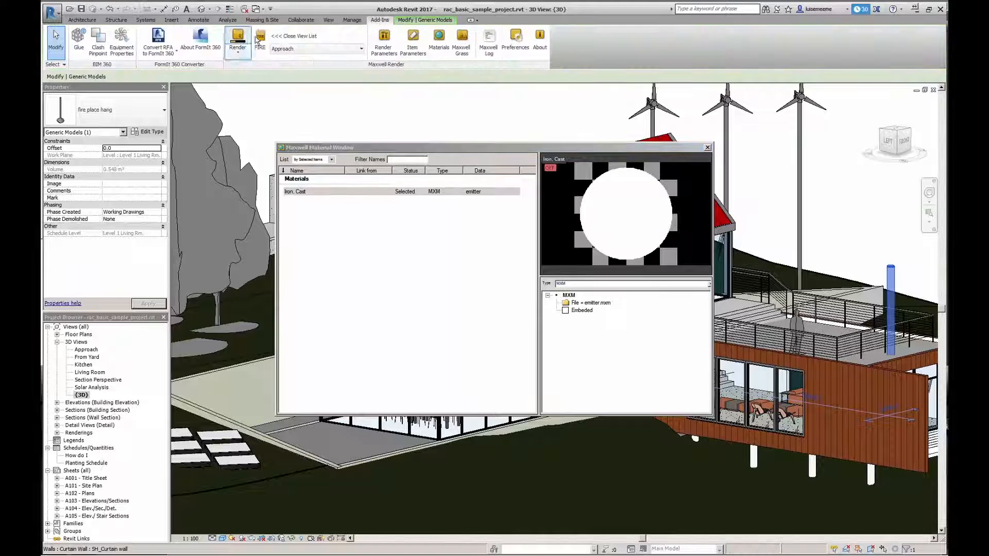